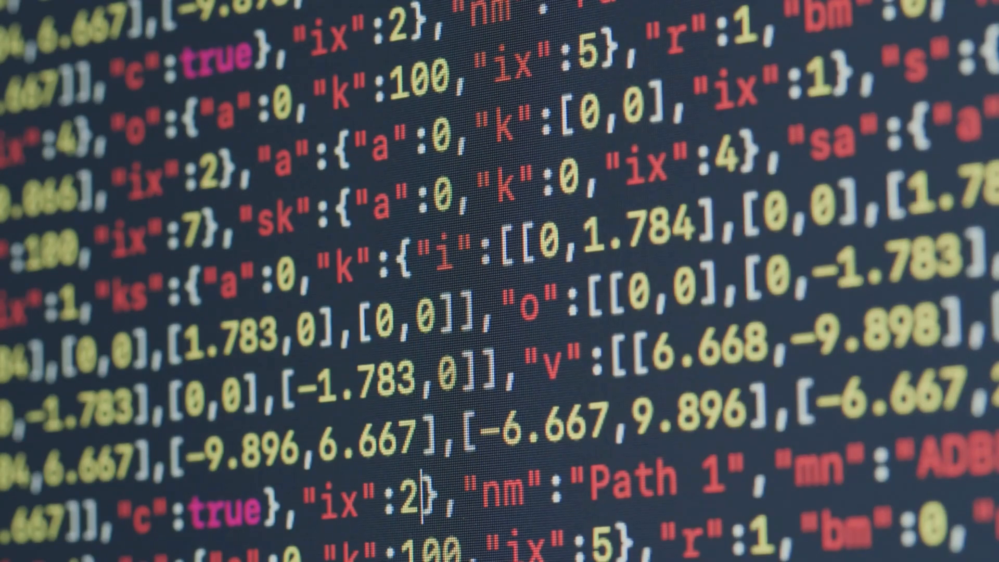
scroll(down, 3)
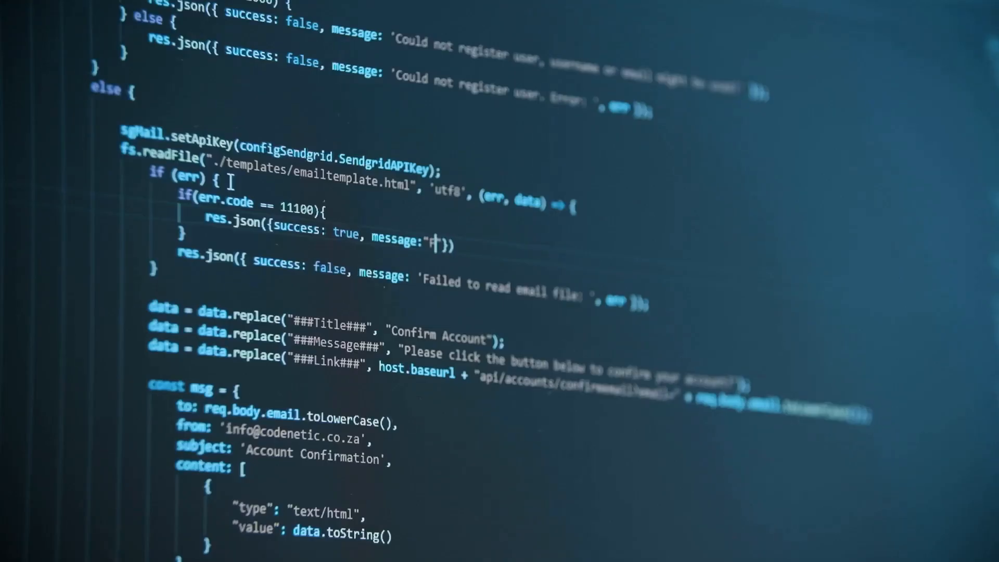
text(Failed wit)
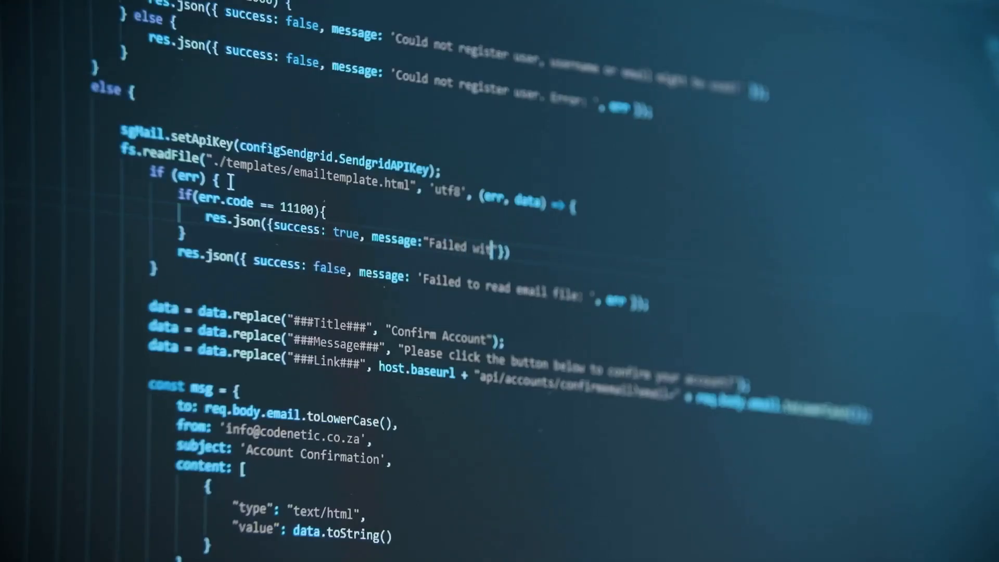